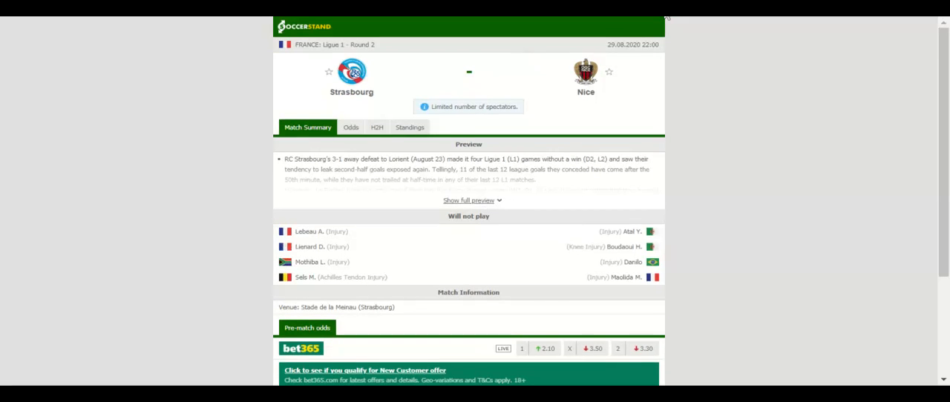
Show the Ligue 1 overall standings table, where Nice sits third.
scroll(up, 3)
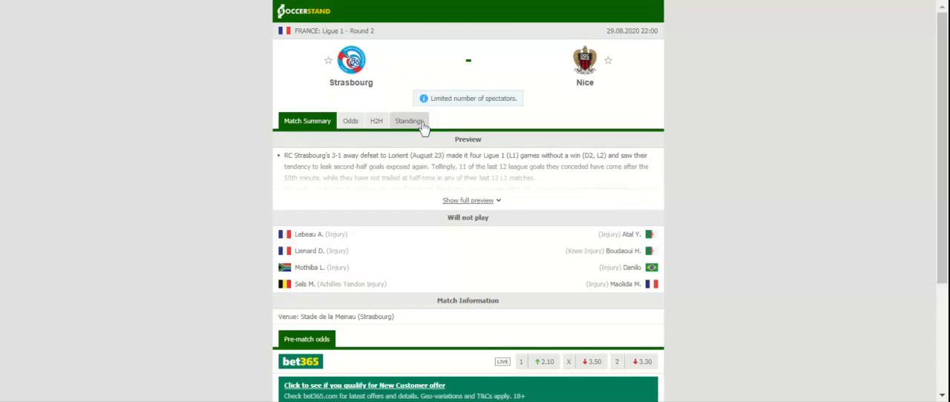
click(409, 120)
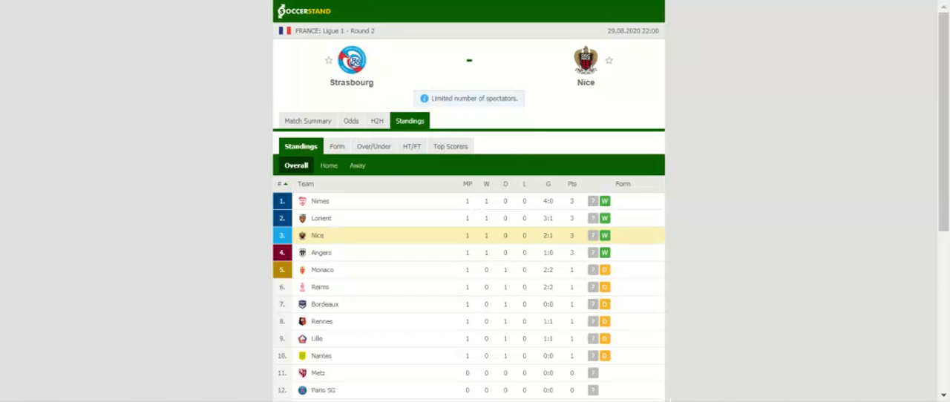
Show the H2H page with both clubs' last five results and head-to-head matches.
click(377, 121)
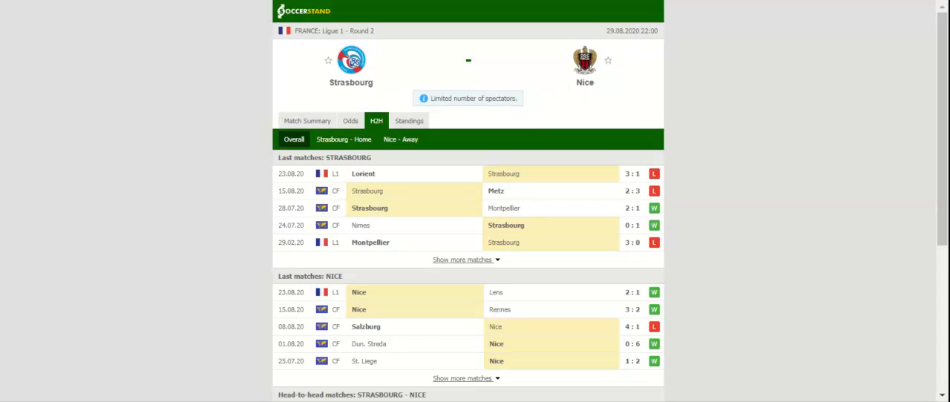
mouse_move(357, 137)
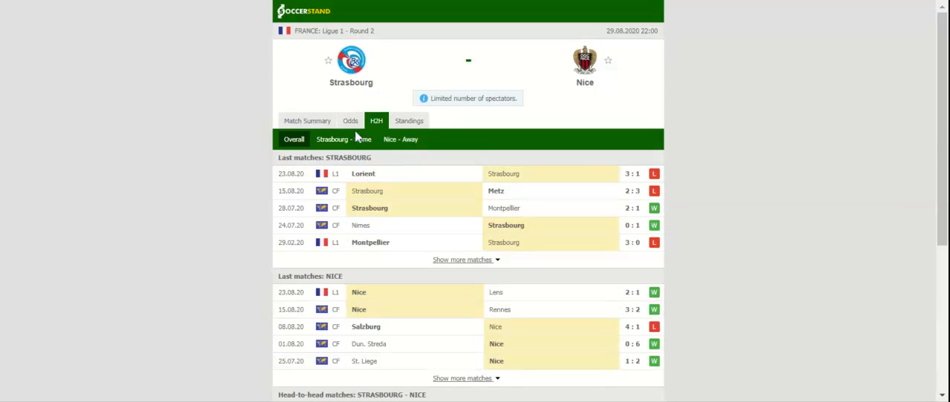
Show full-time 1X2 odds from seven bookmakers, Strasbourg around 2.10–2.26.
click(351, 121)
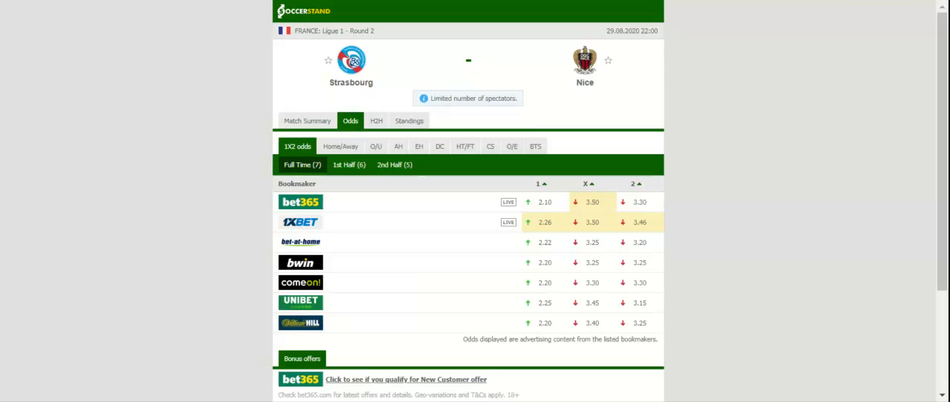
mouse_move(327, 28)
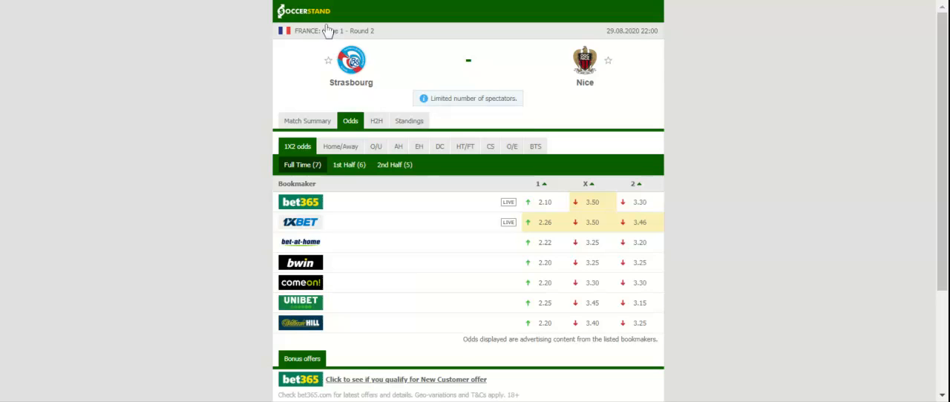